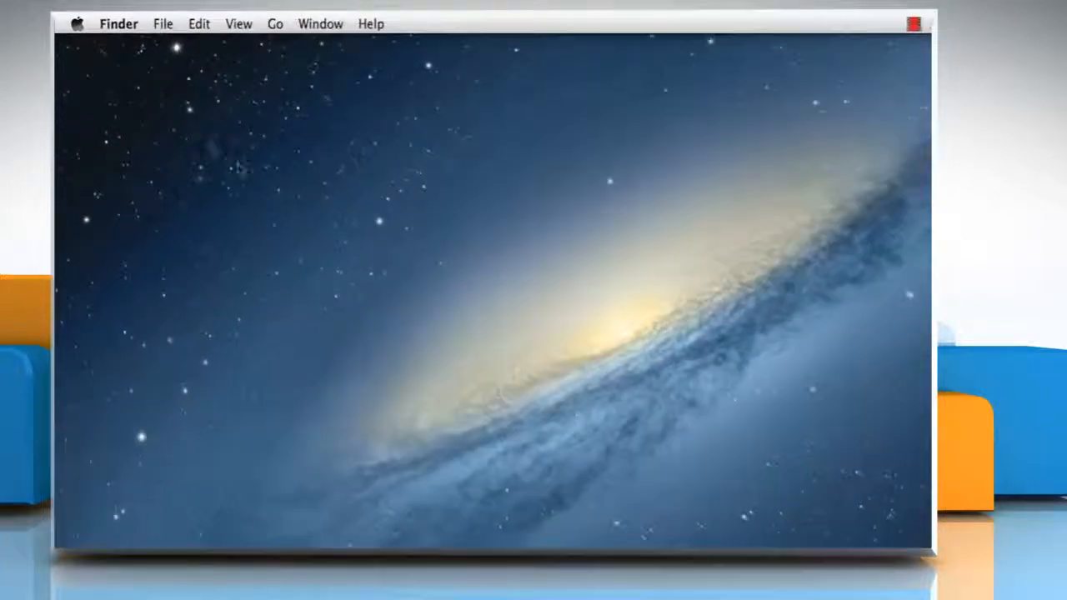
Open System Preferences from the Apple menu.
left_click(76, 24)
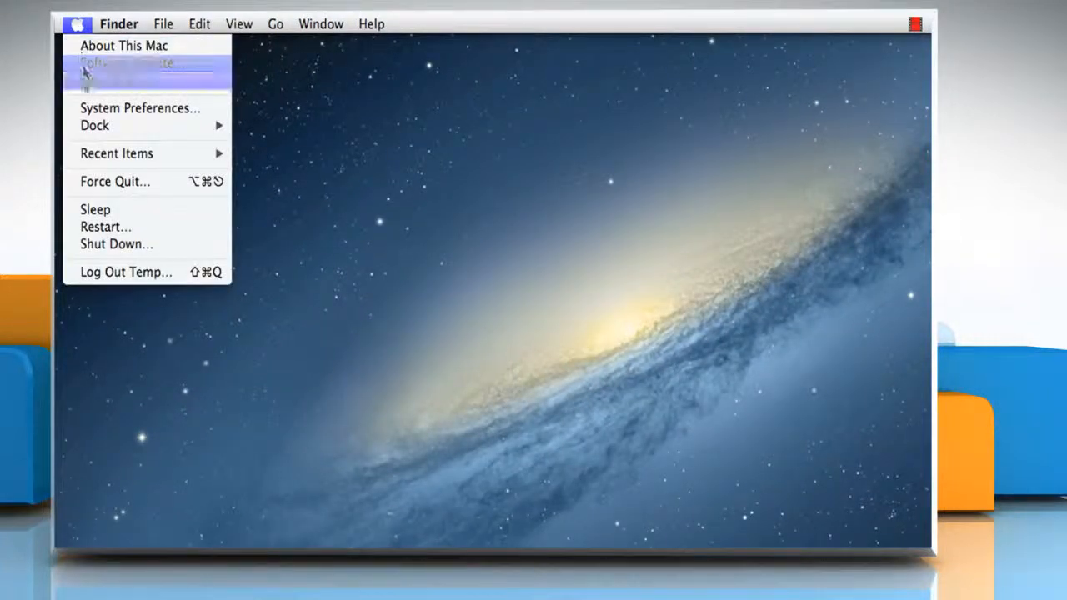
left_click(139, 107)
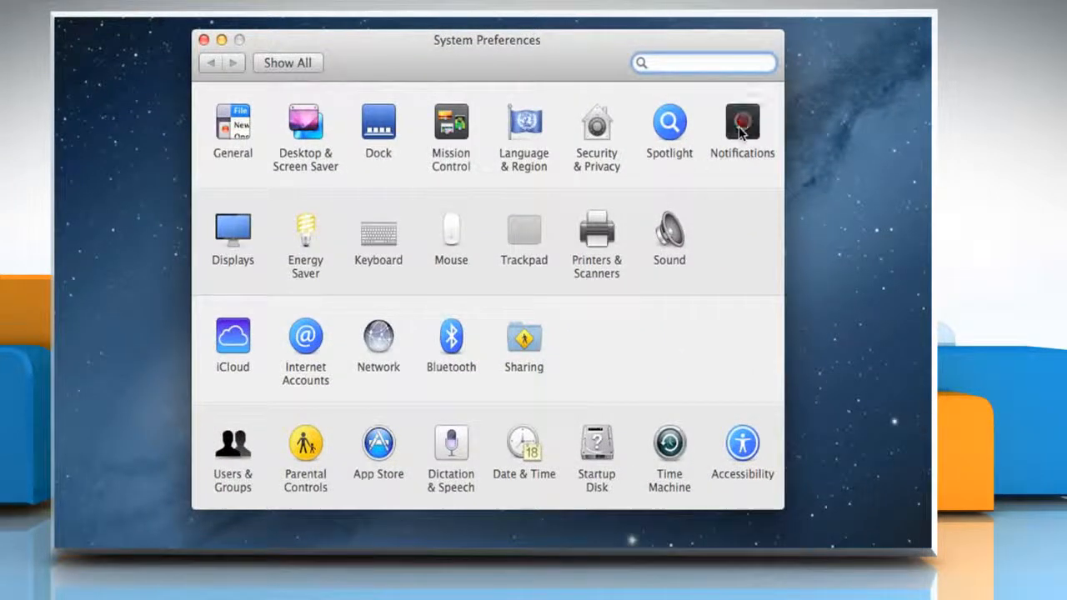
In Notifications, schedule Do Not Disturb 2:00–4:00 AM and allow FaceTime calls from Favorites.
left_click(742, 125)
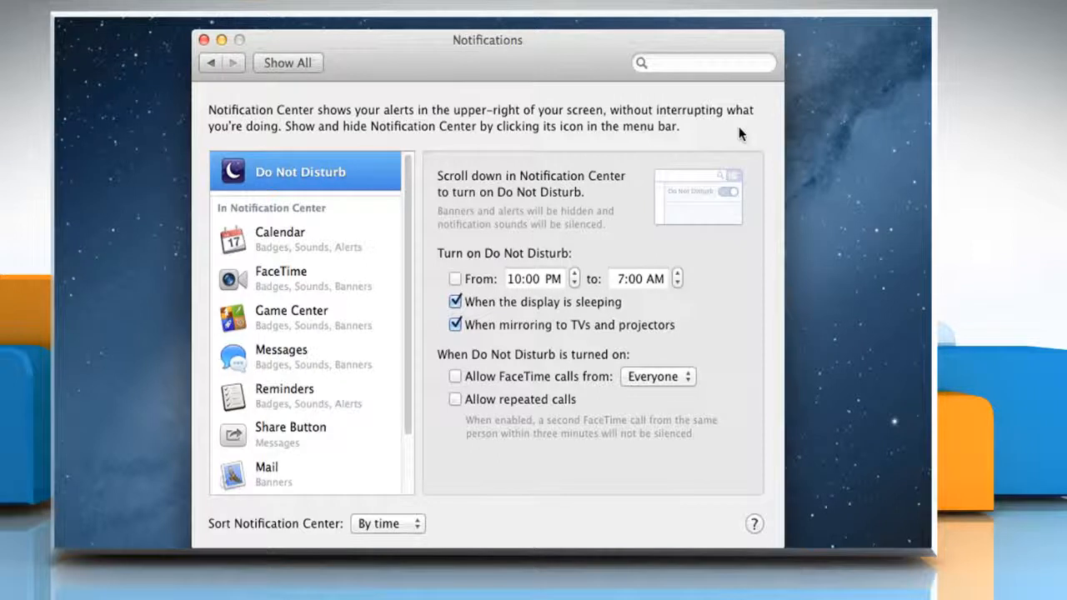
mouse_move(559, 208)
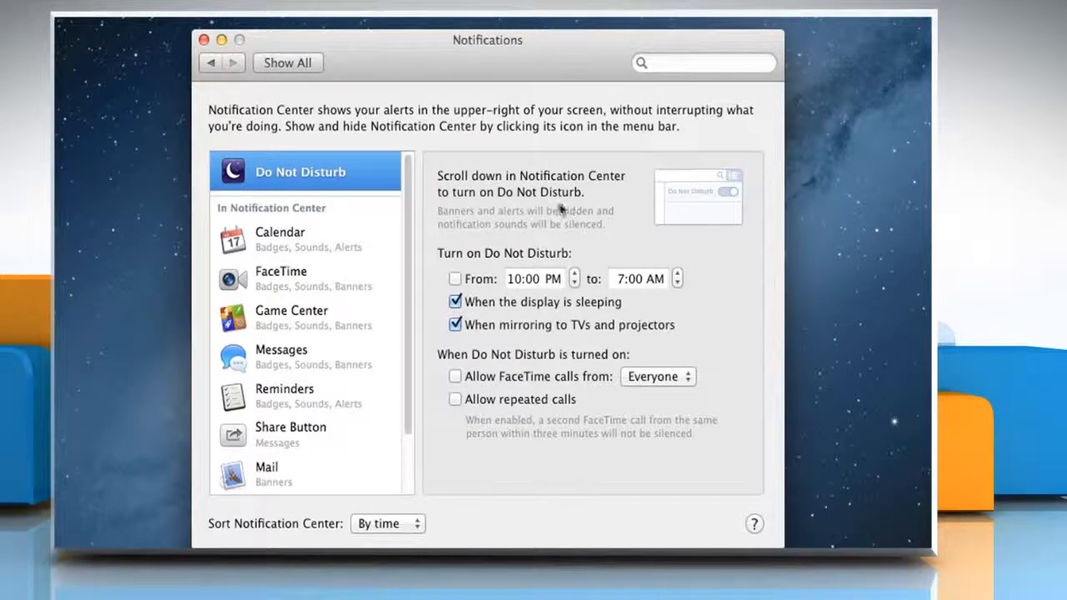
mouse_move(384, 188)
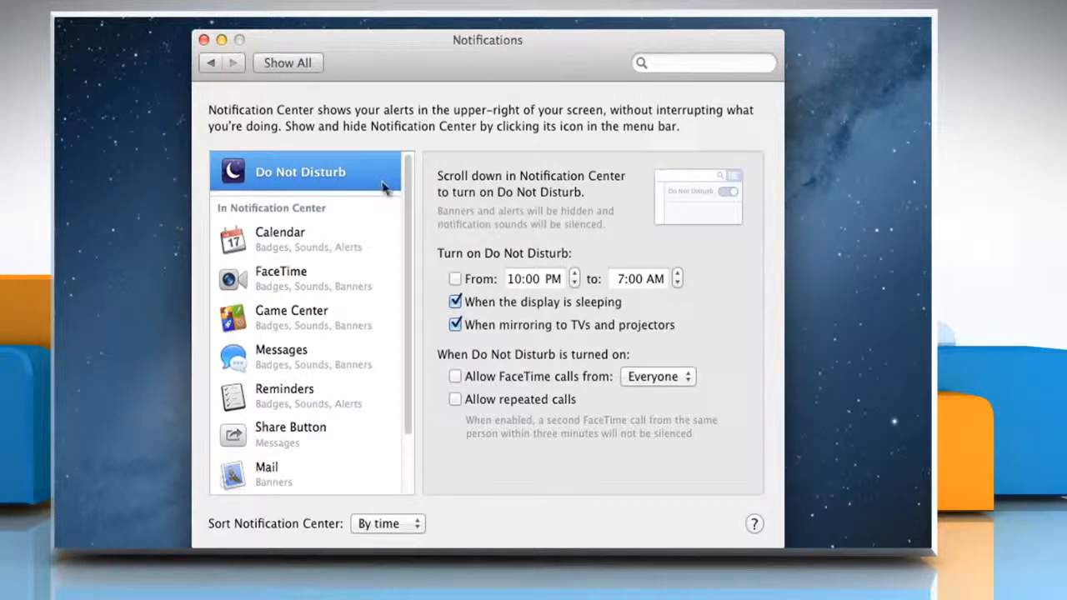
mouse_move(310, 416)
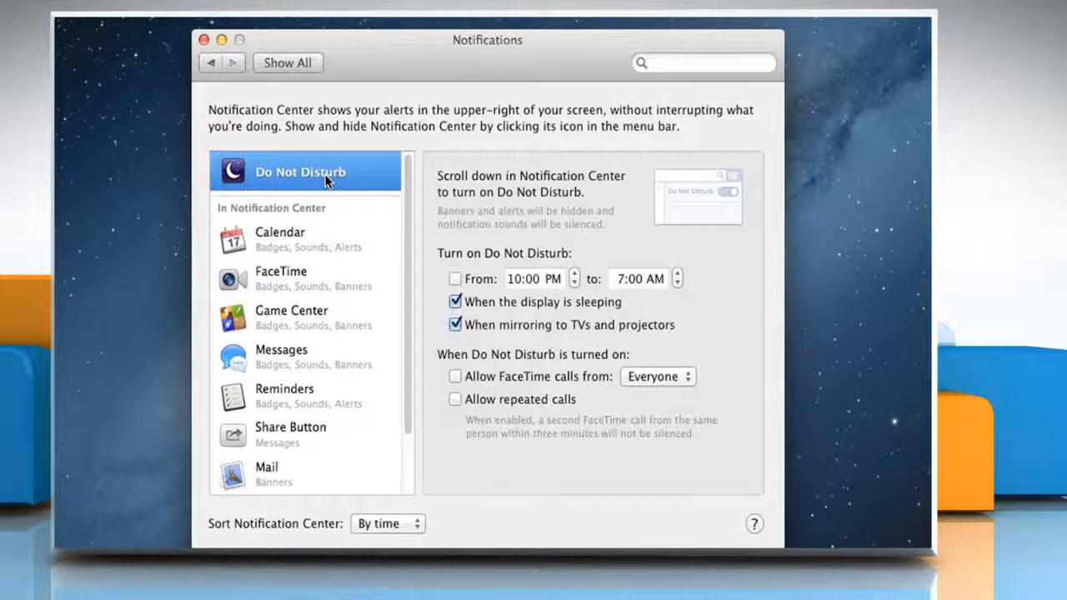
left_click(455, 279)
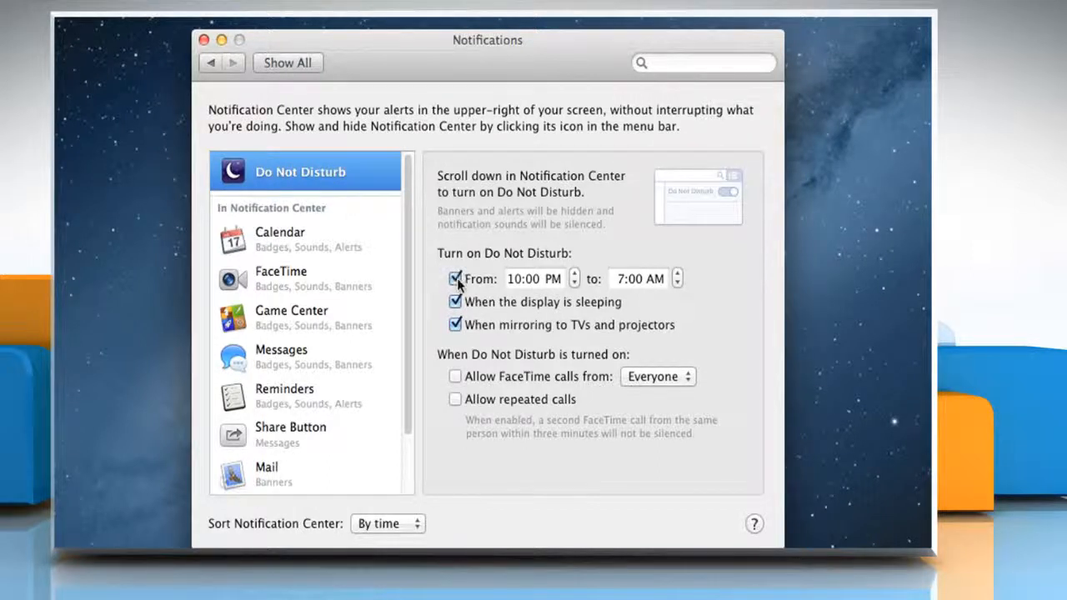
left_click(573, 275)
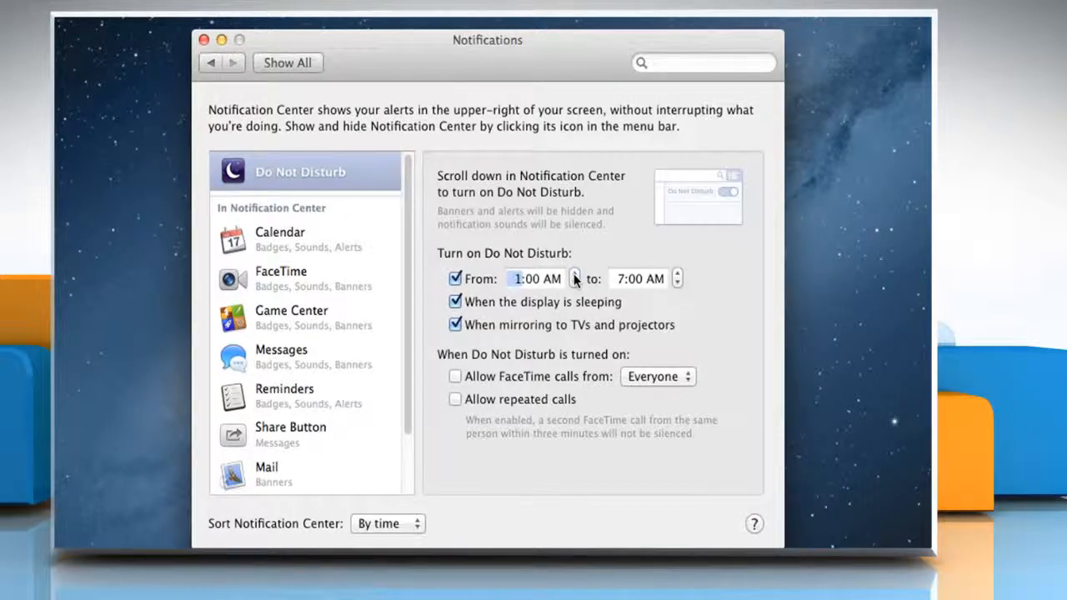
left_click(677, 283)
type("4")
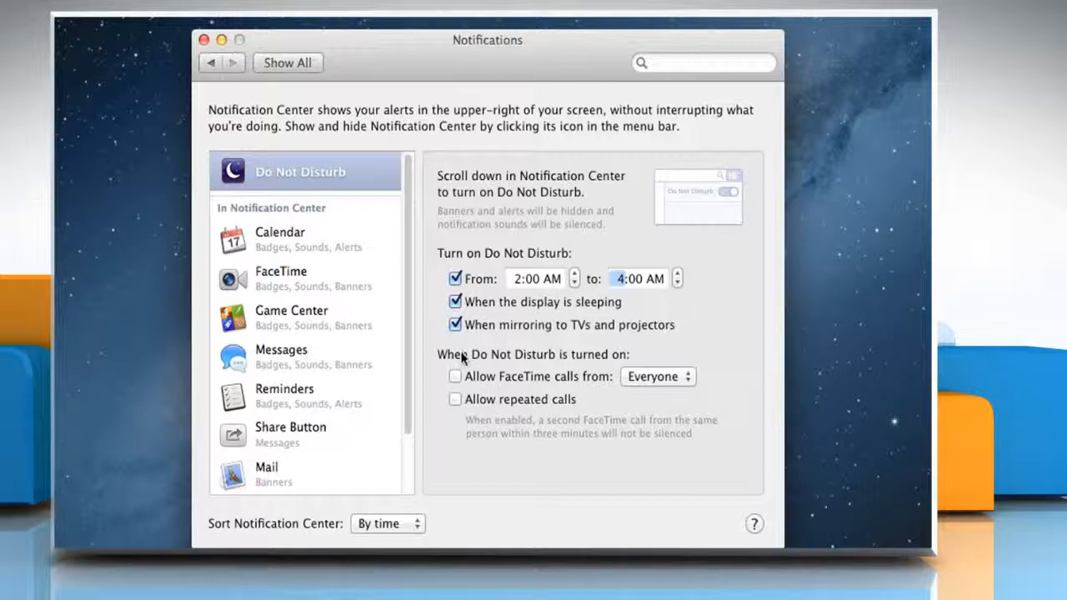
left_click(455, 376)
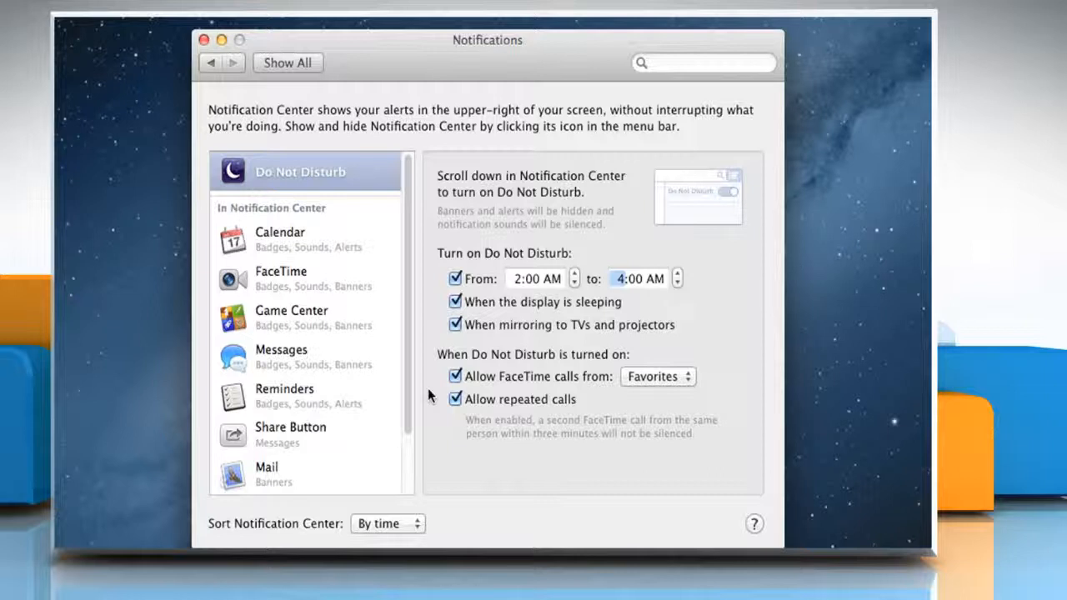
mouse_move(396, 373)
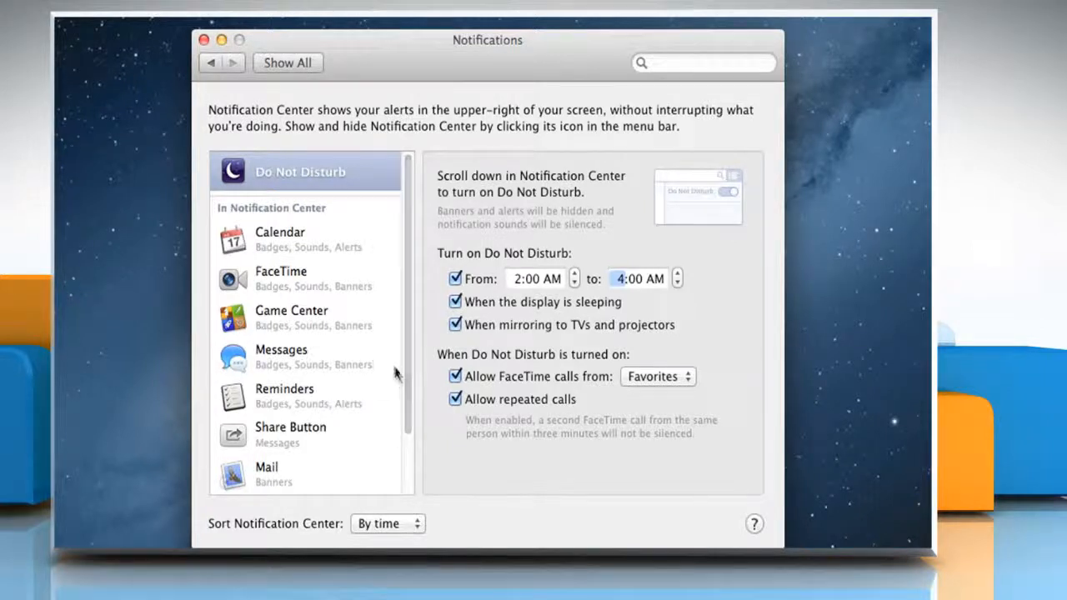
mouse_move(286, 335)
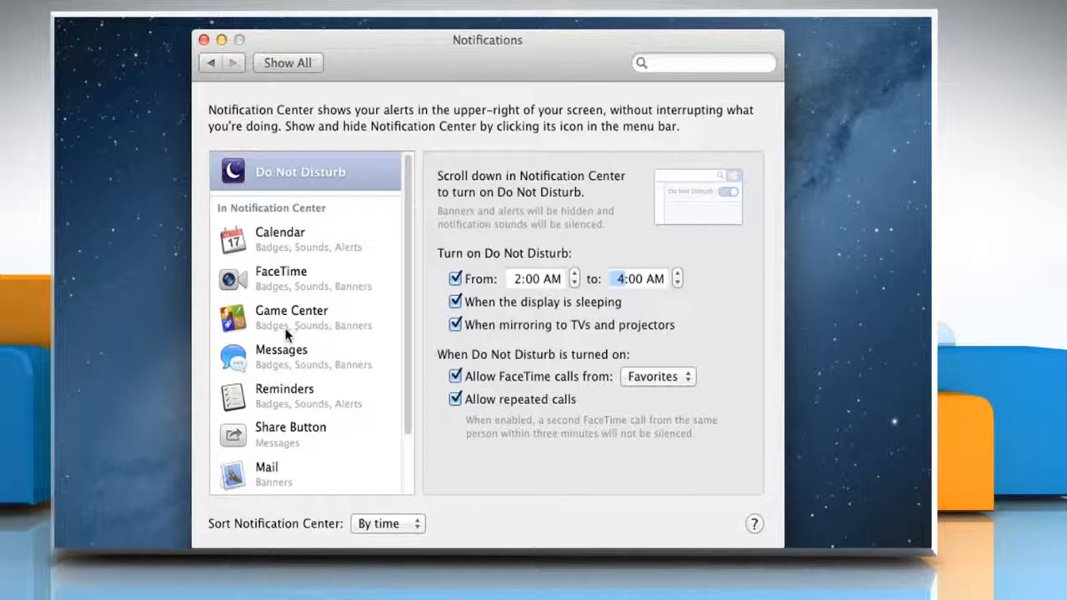
Move Game Center below the Not In Notification Center divider and select Share Button.
left_click(292, 318)
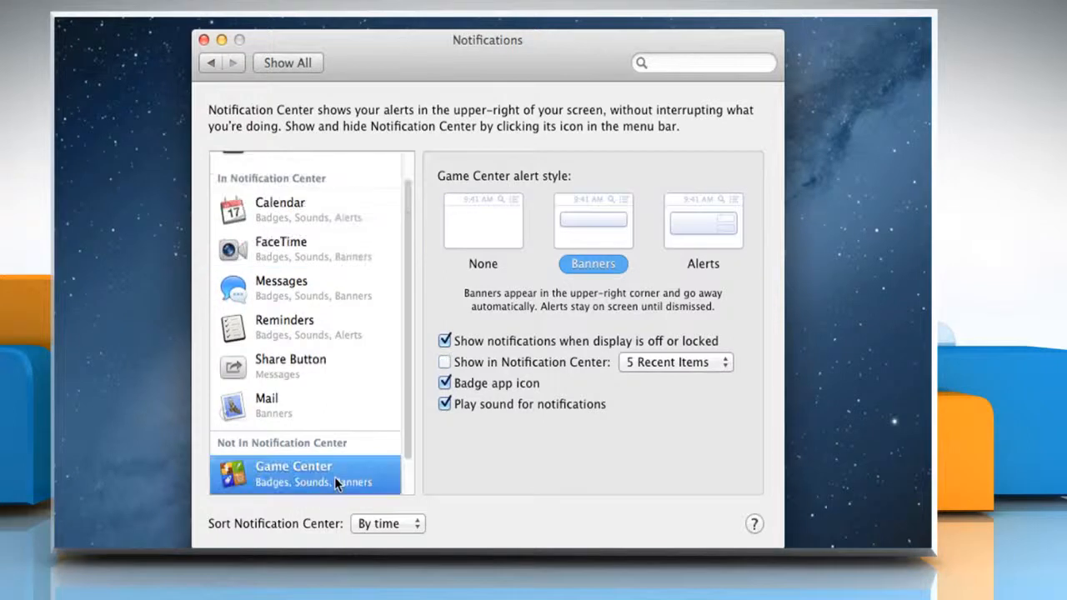
scroll("down", 3)
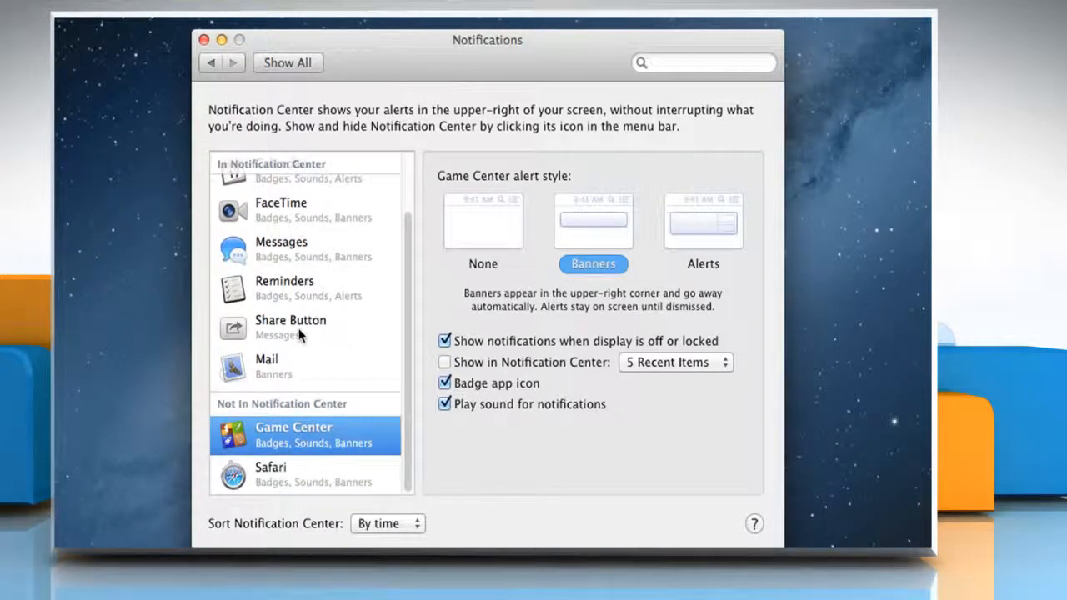
left_click(292, 327)
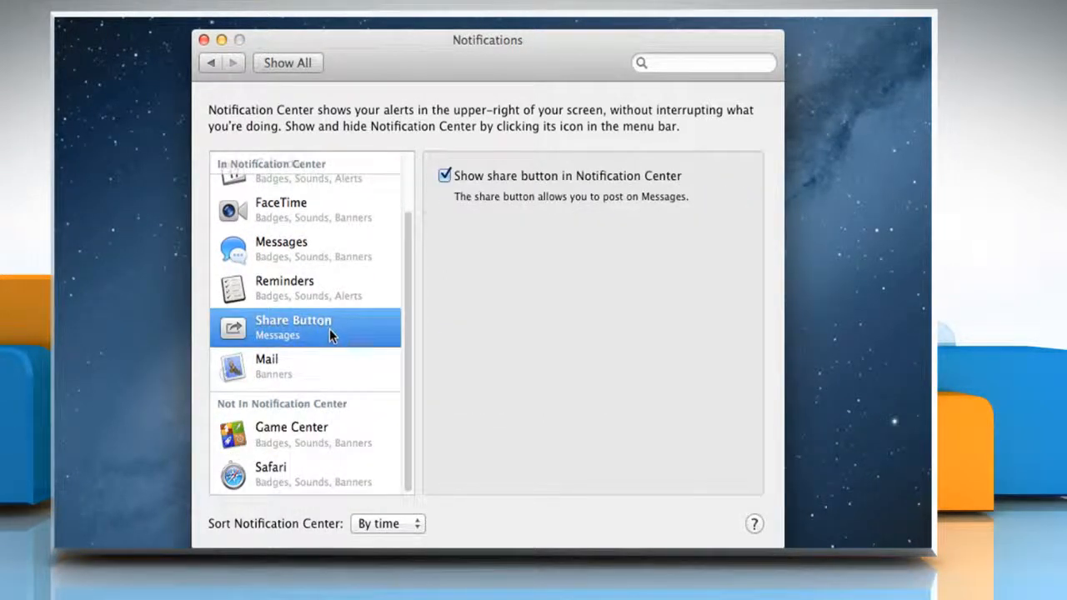
mouse_move(425, 265)
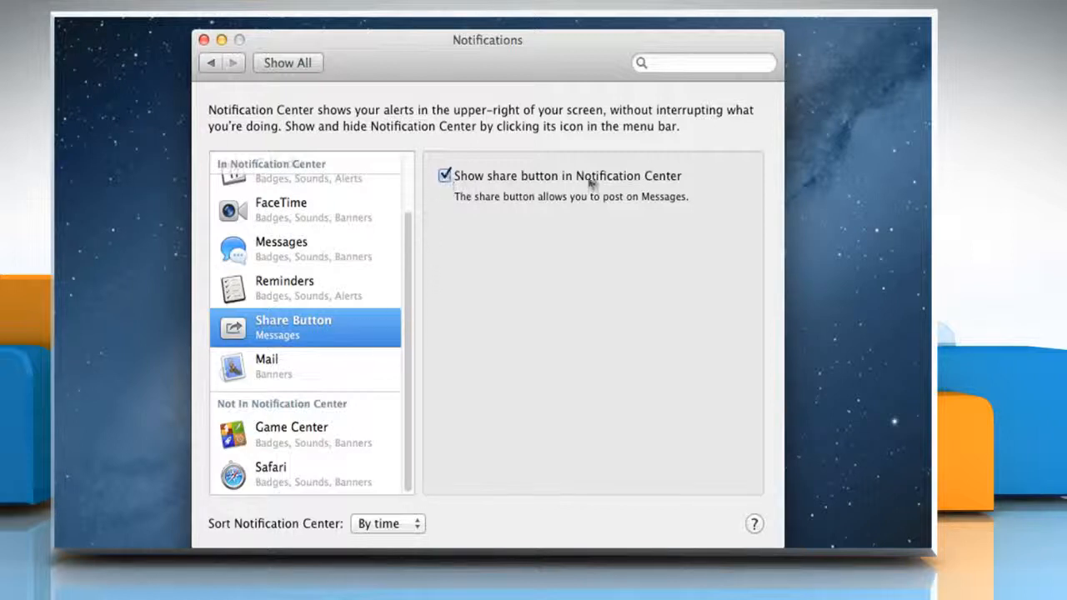
mouse_move(657, 207)
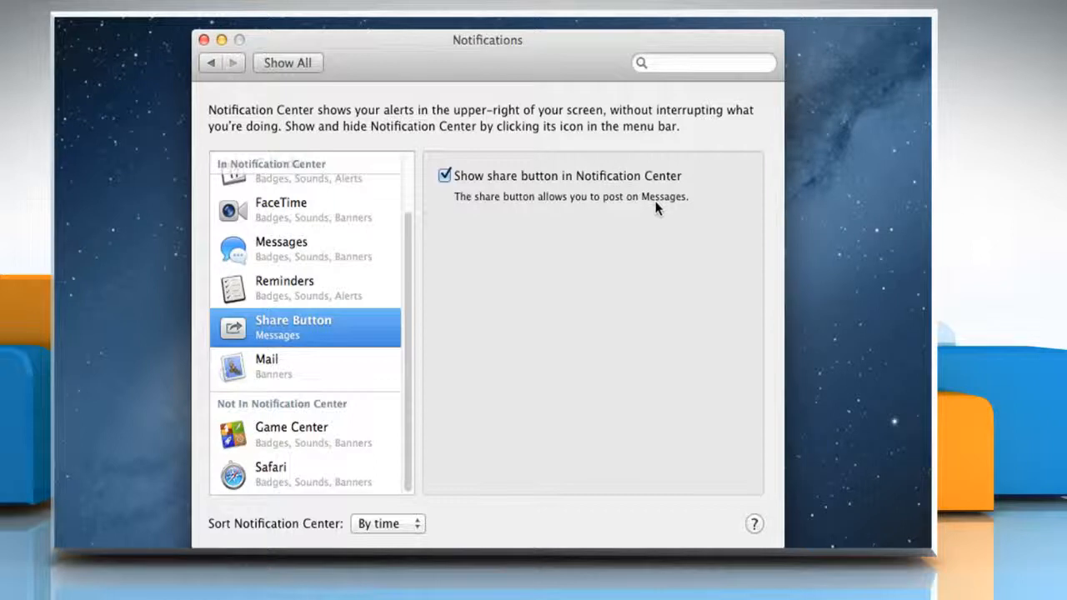
mouse_move(663, 205)
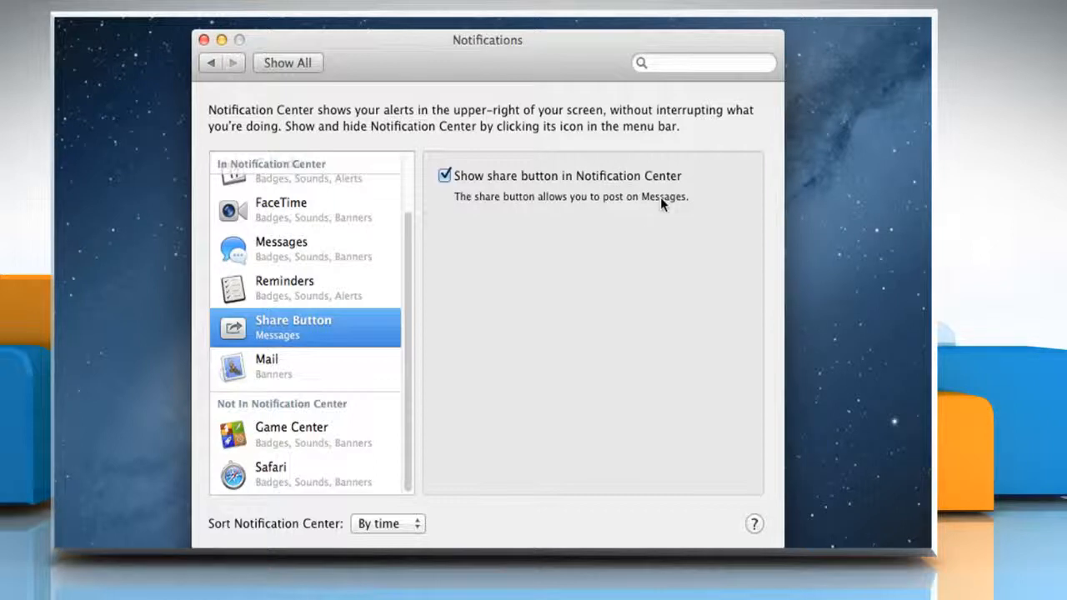
mouse_move(475, 428)
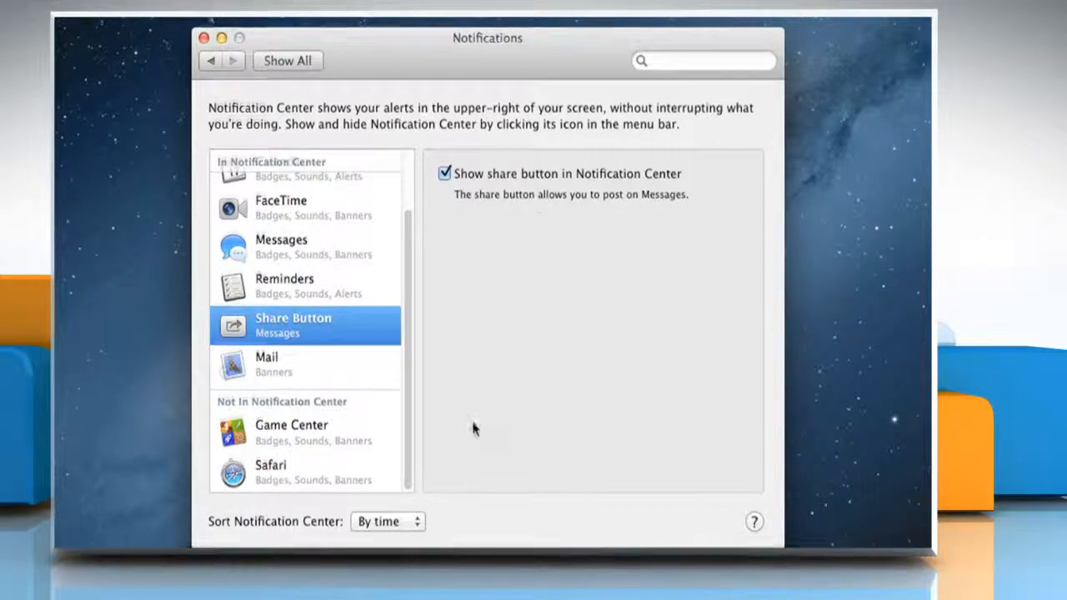
Set Notification Center sort order to Manually and drag Mail up below Calendar.
left_click(387, 521)
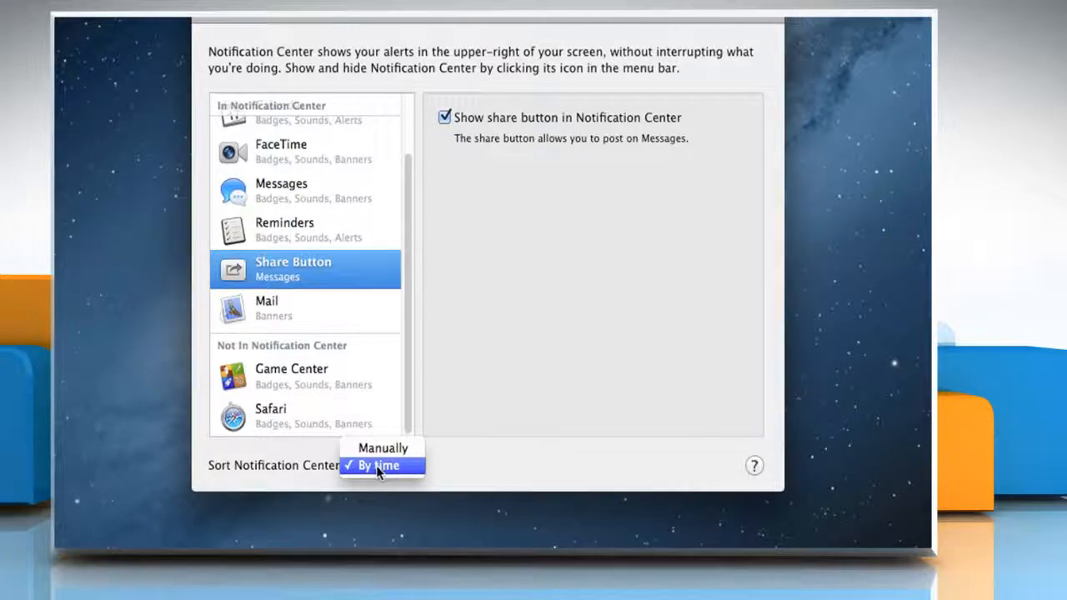
left_click(383, 448)
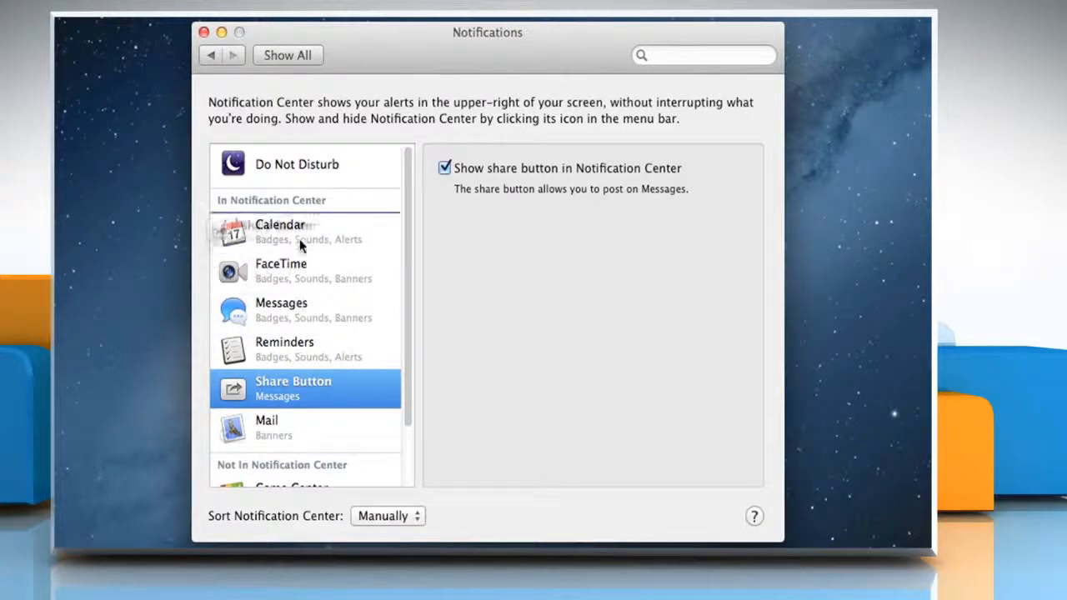
left_click_drag(304, 388, 305, 232)
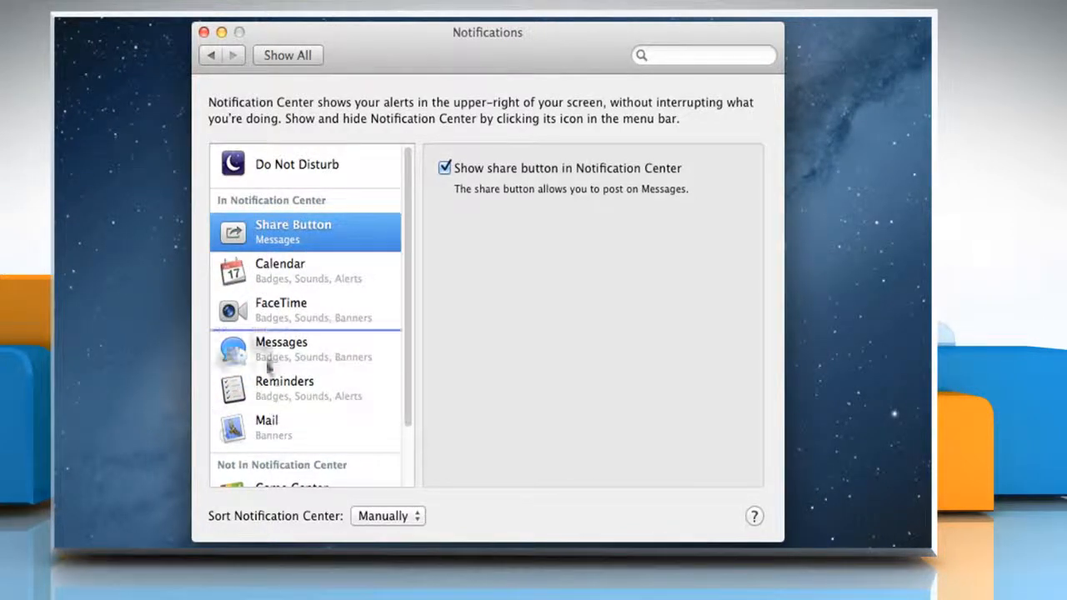
Select Mail and switch its alert style from Banners to Alerts.
left_click(266, 428)
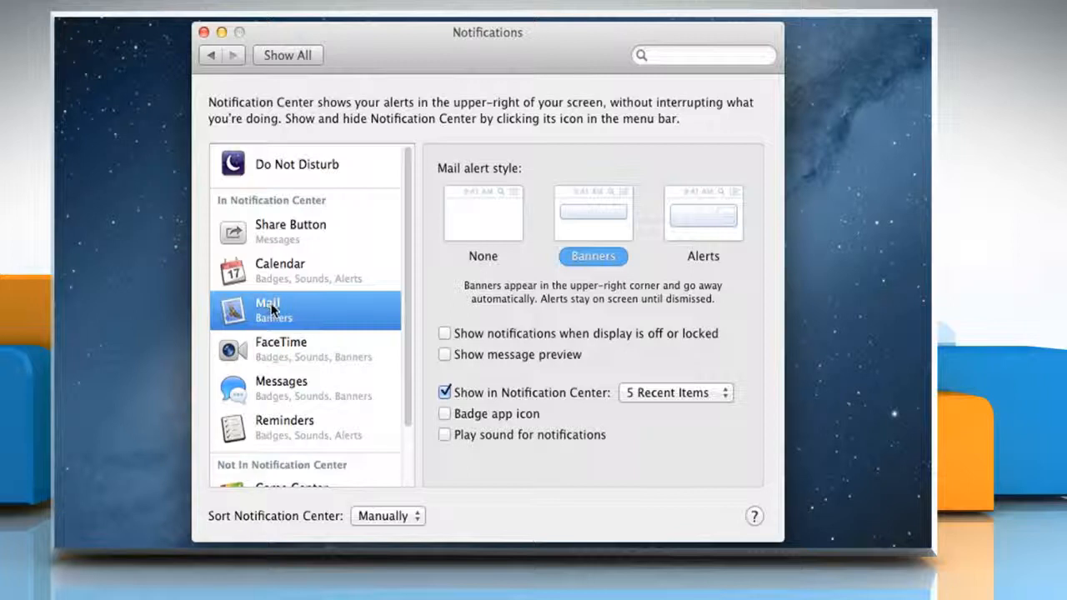
mouse_move(303, 270)
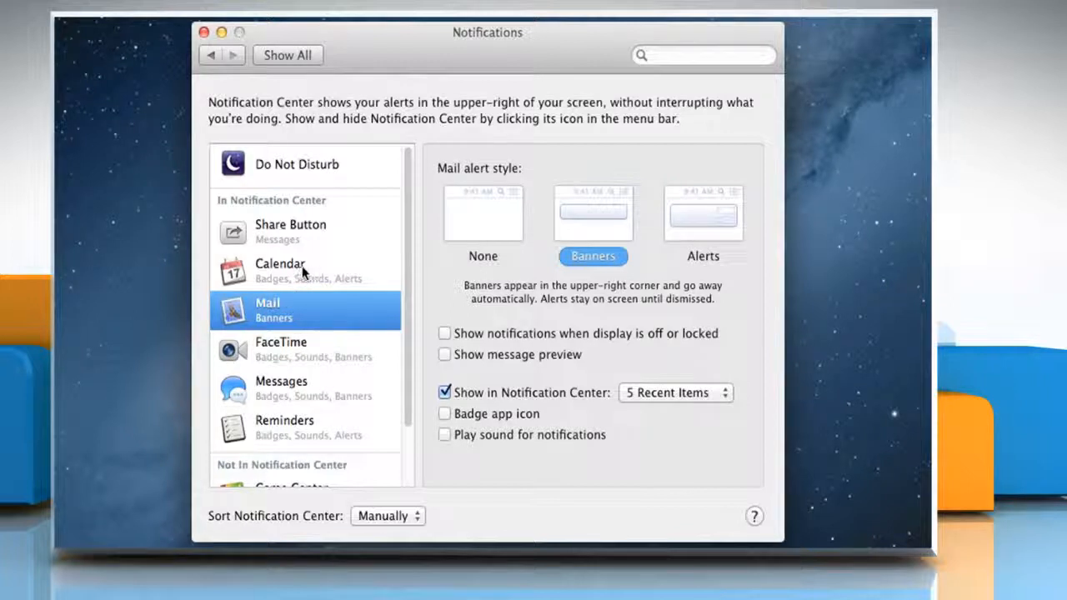
mouse_move(316, 318)
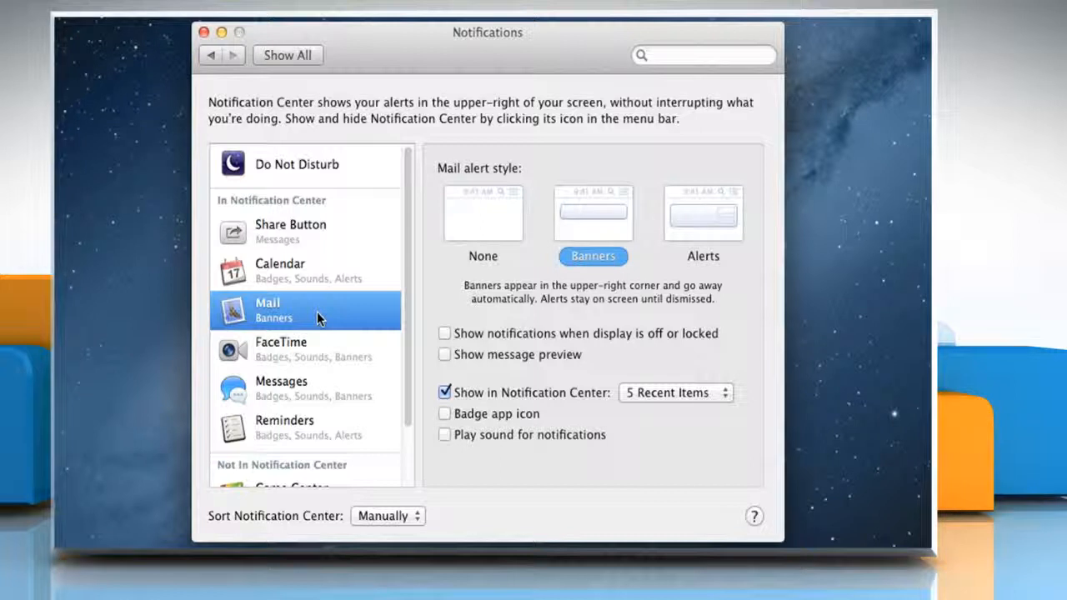
mouse_move(325, 317)
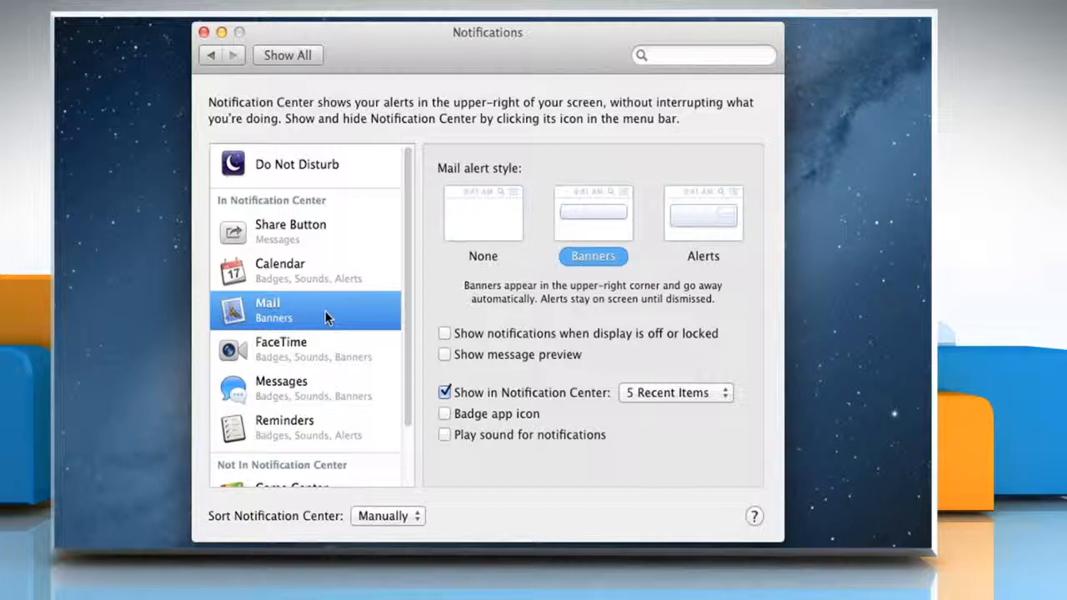
mouse_move(475, 213)
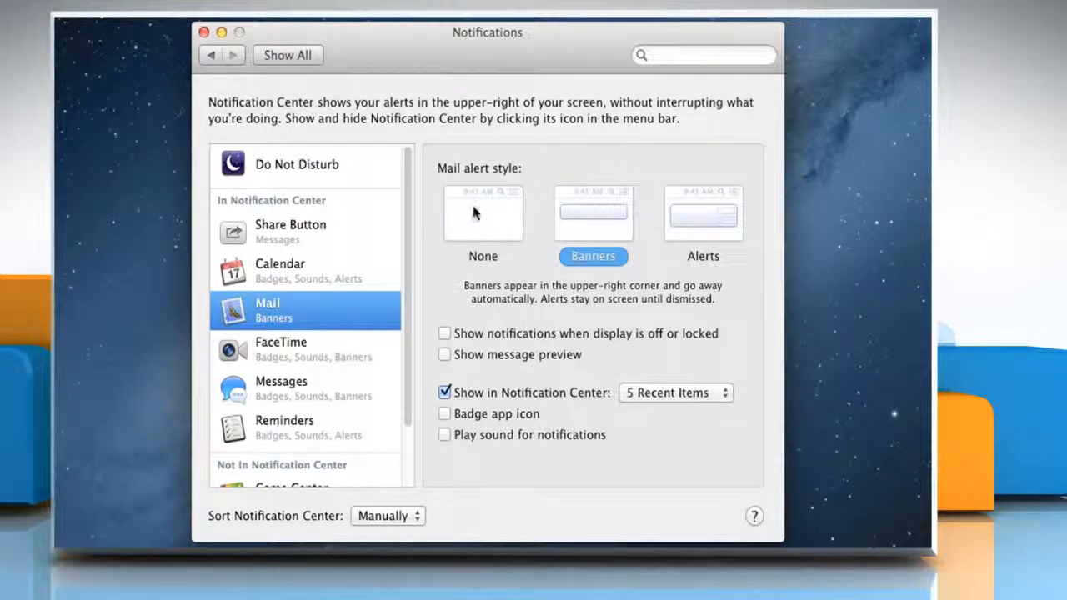
left_click(483, 214)
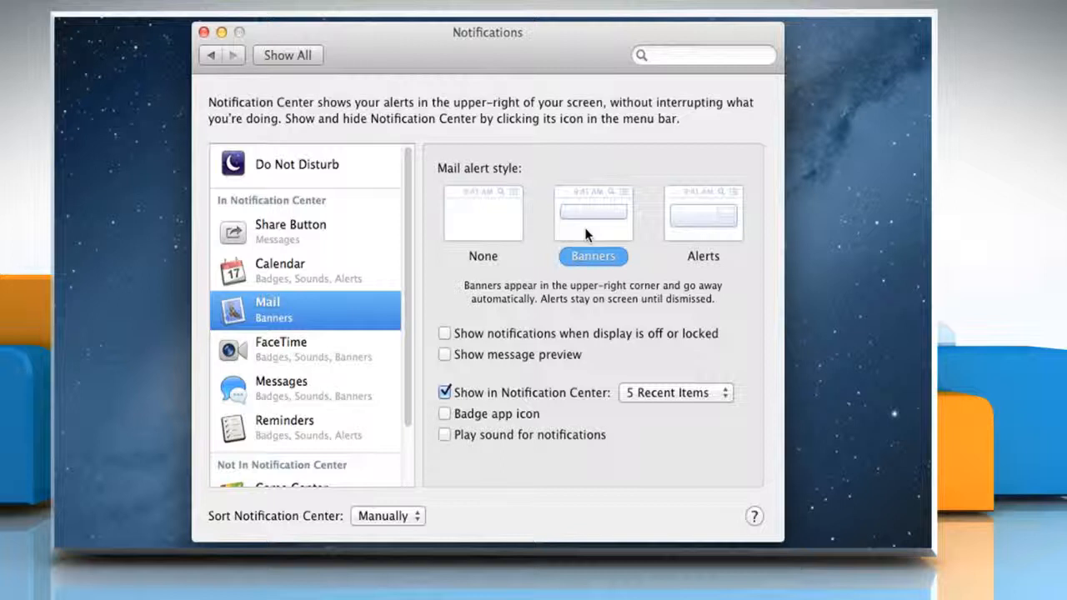
mouse_move(592, 233)
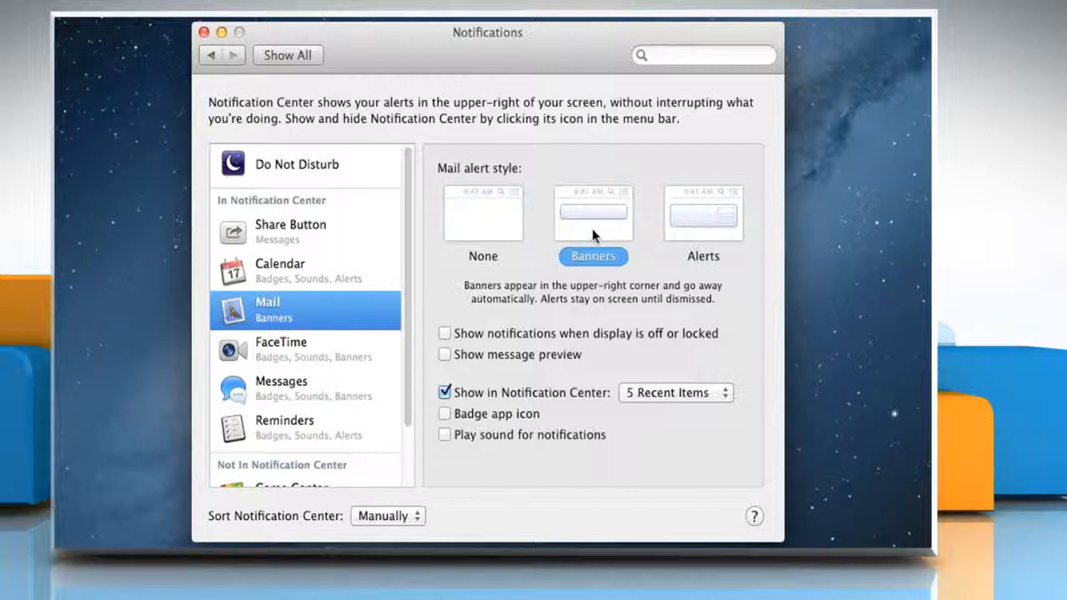
left_click(702, 213)
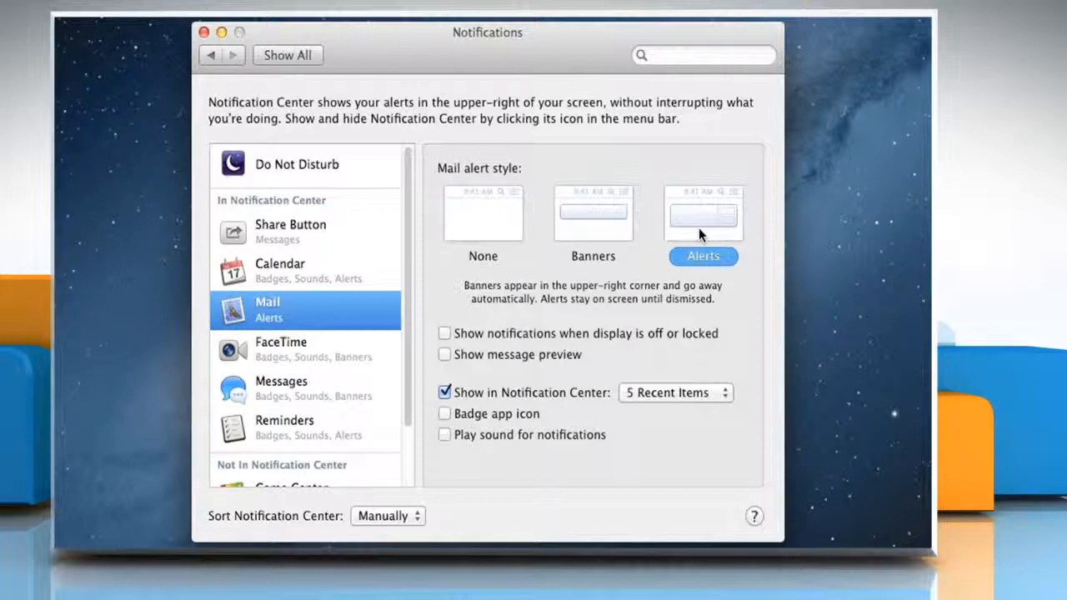
mouse_move(504, 332)
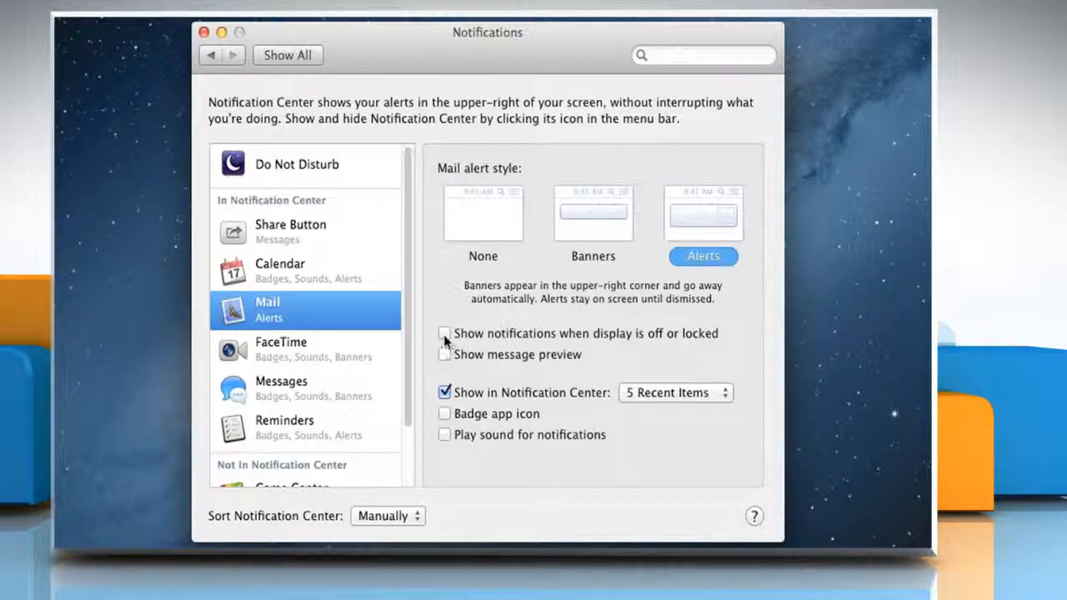
Enable Mail's locked-screen notifications, always-on previews, 10 recent items and app icon badge.
left_click(445, 333)
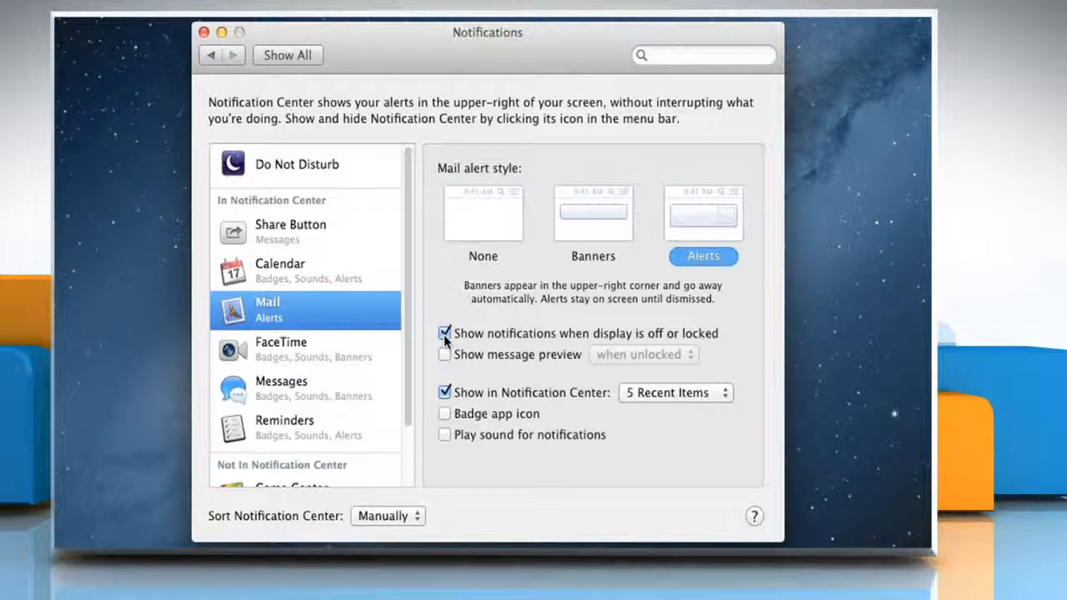
mouse_move(445, 356)
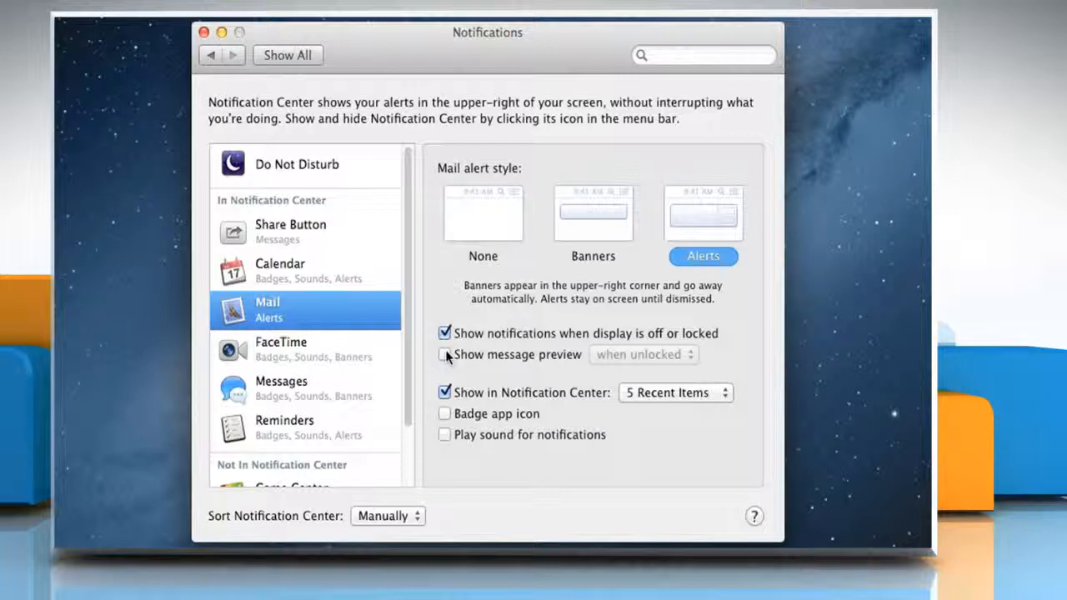
left_click(444, 354)
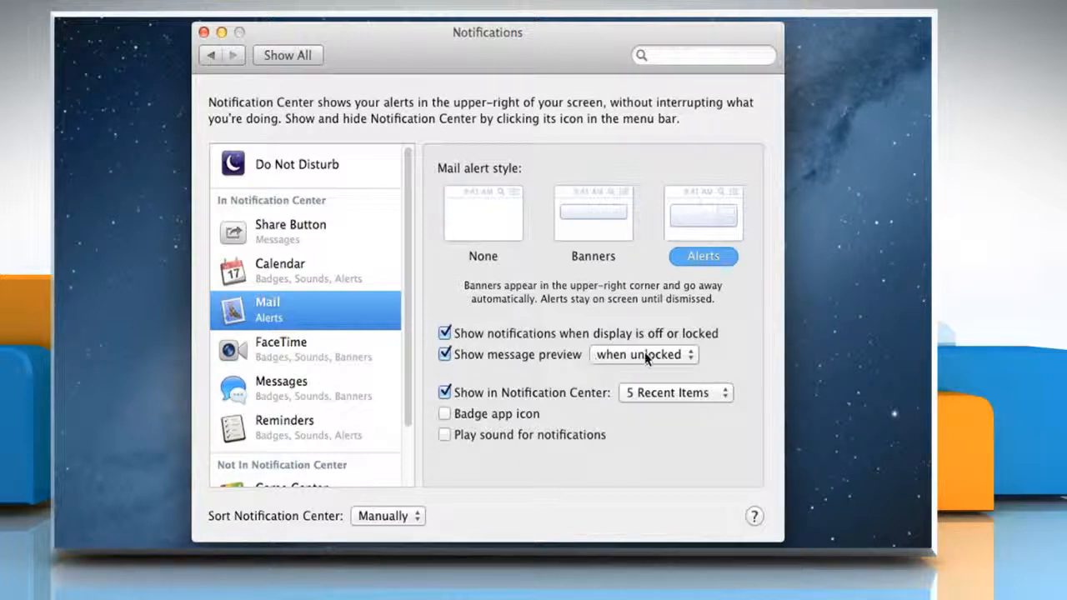
left_click(642, 354)
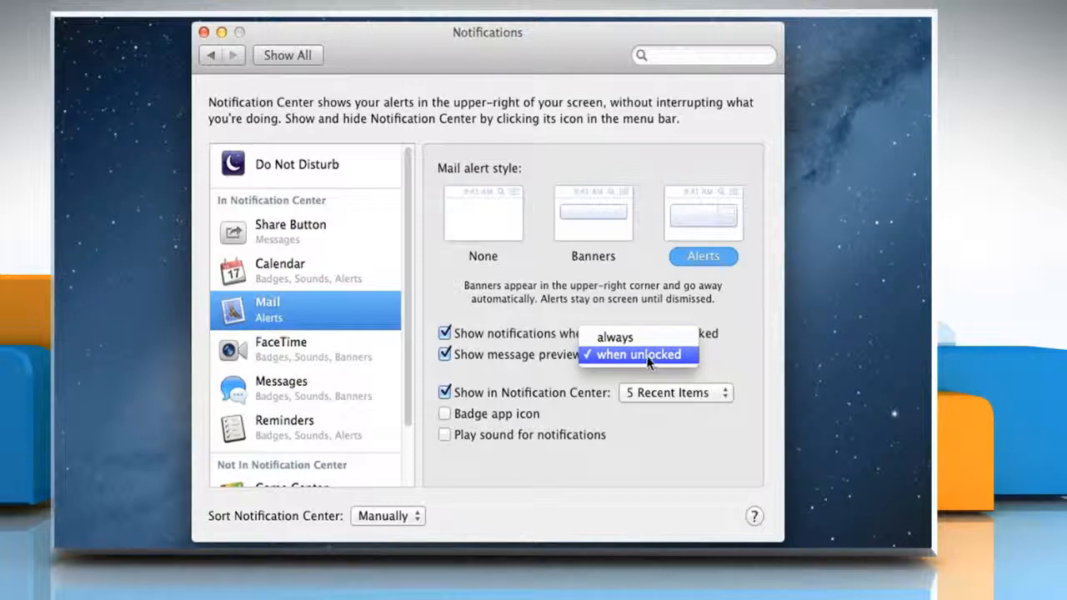
mouse_move(614, 337)
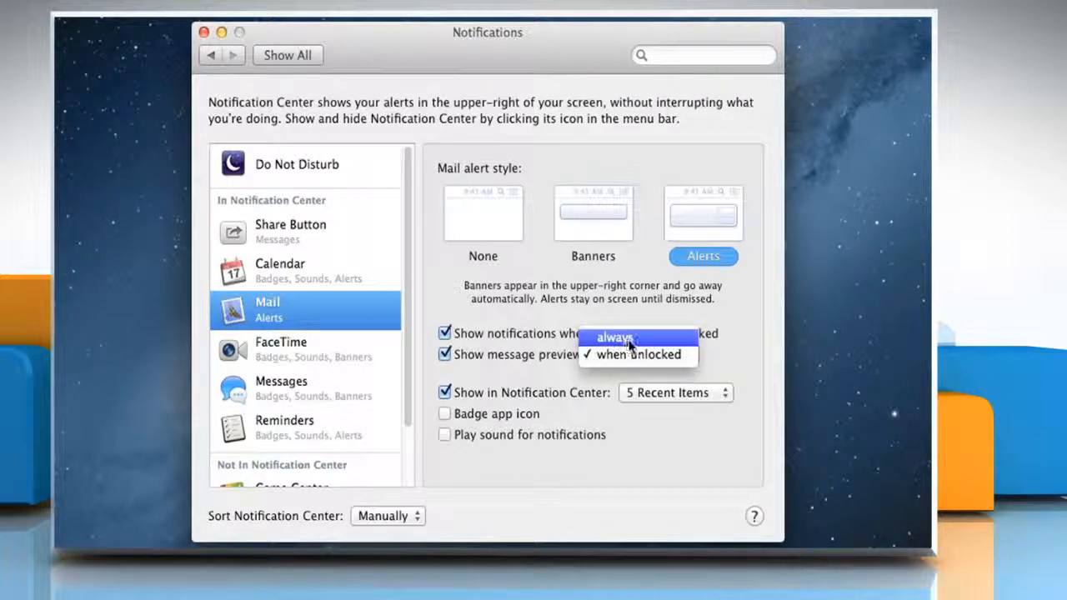
left_click(613, 338)
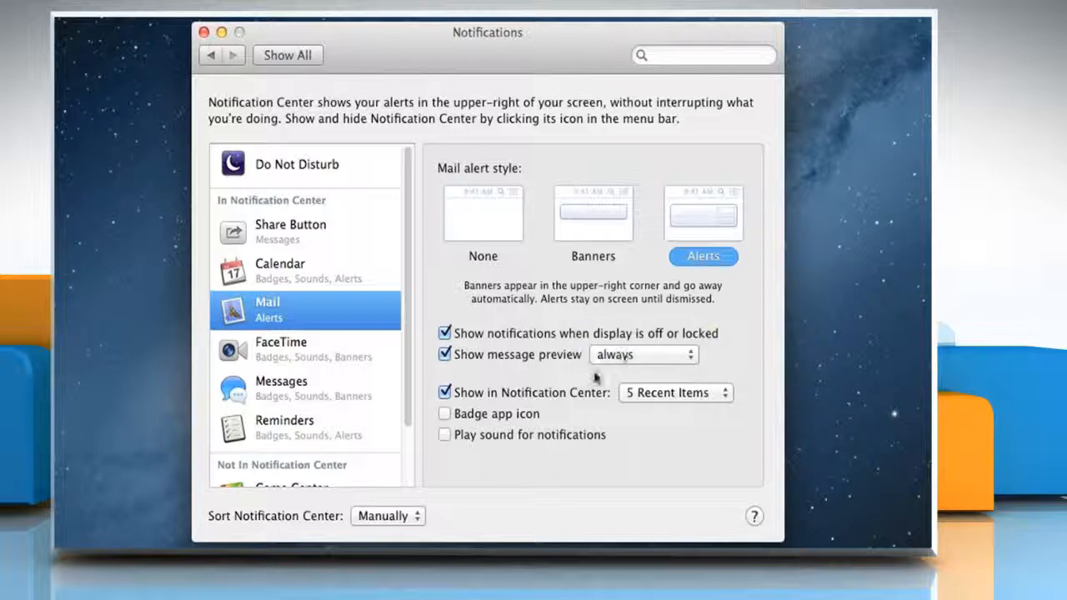
mouse_move(546, 398)
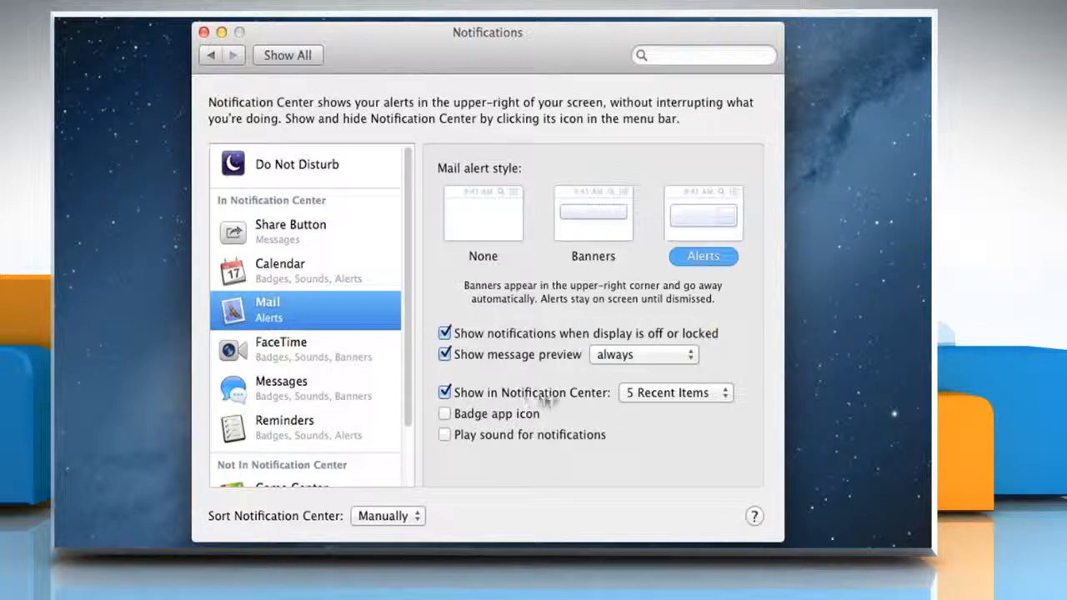
left_click(675, 393)
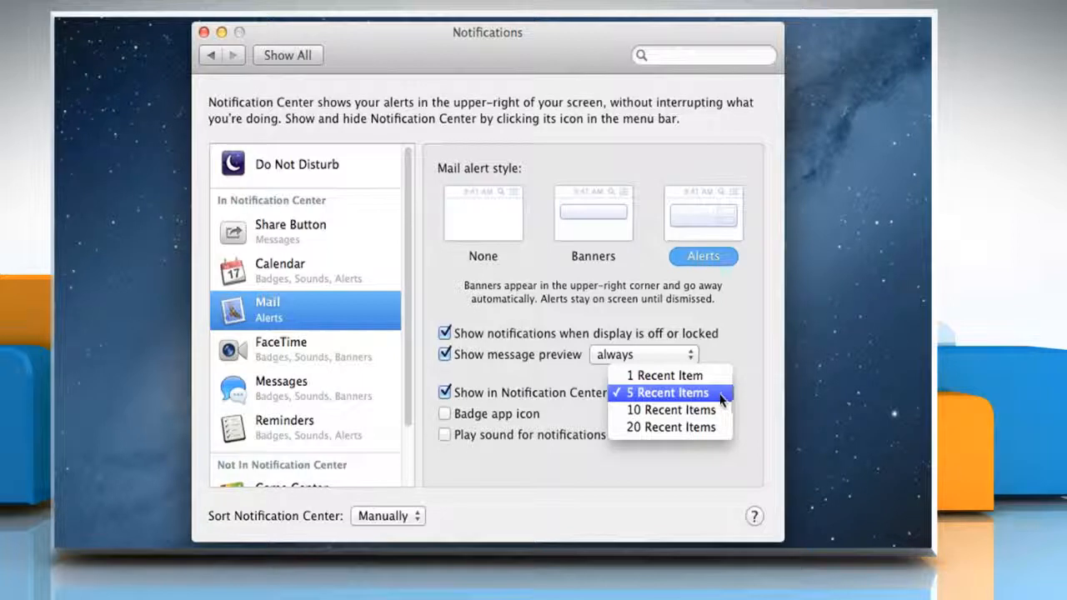
mouse_move(670, 409)
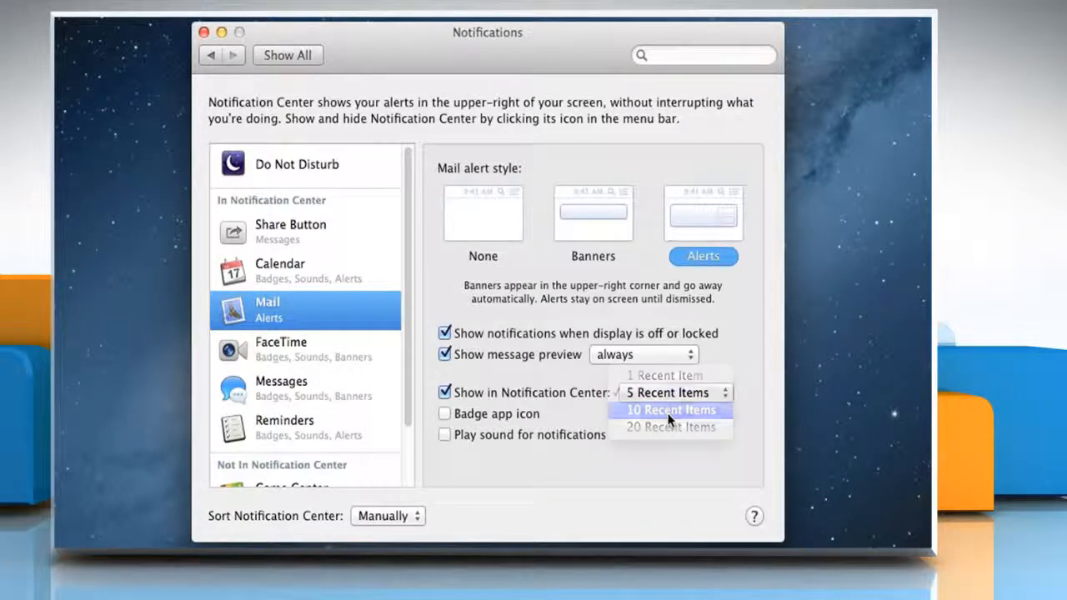
left_click(670, 409)
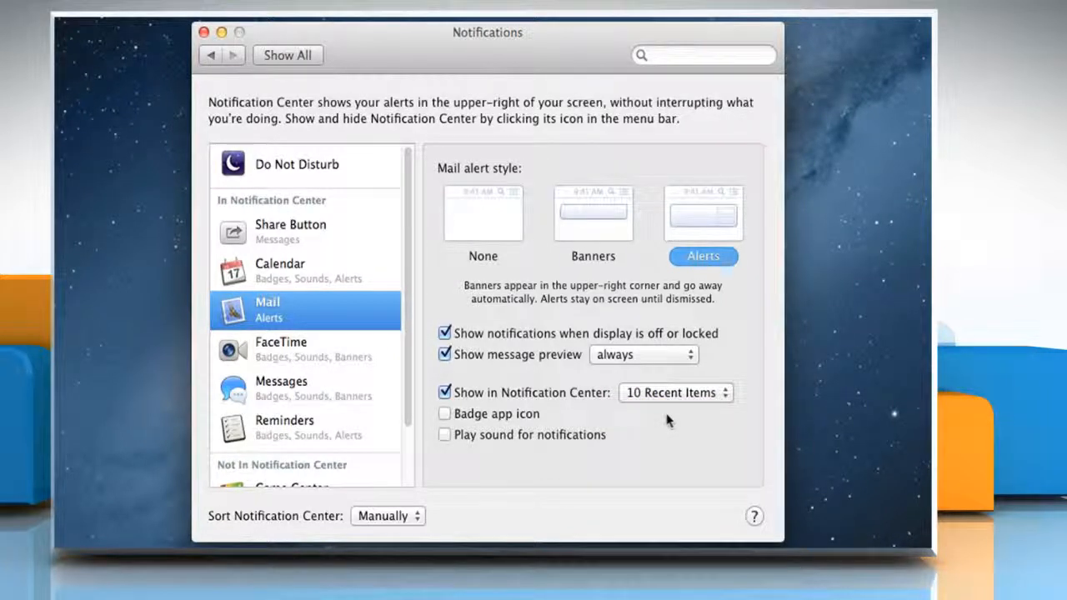
mouse_move(513, 425)
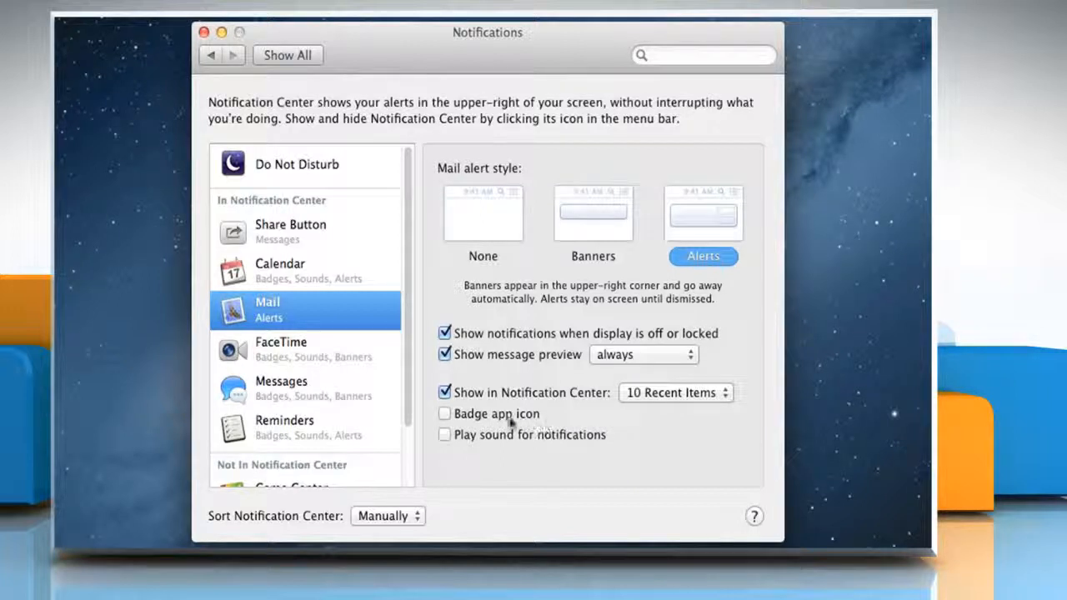
left_click(444, 413)
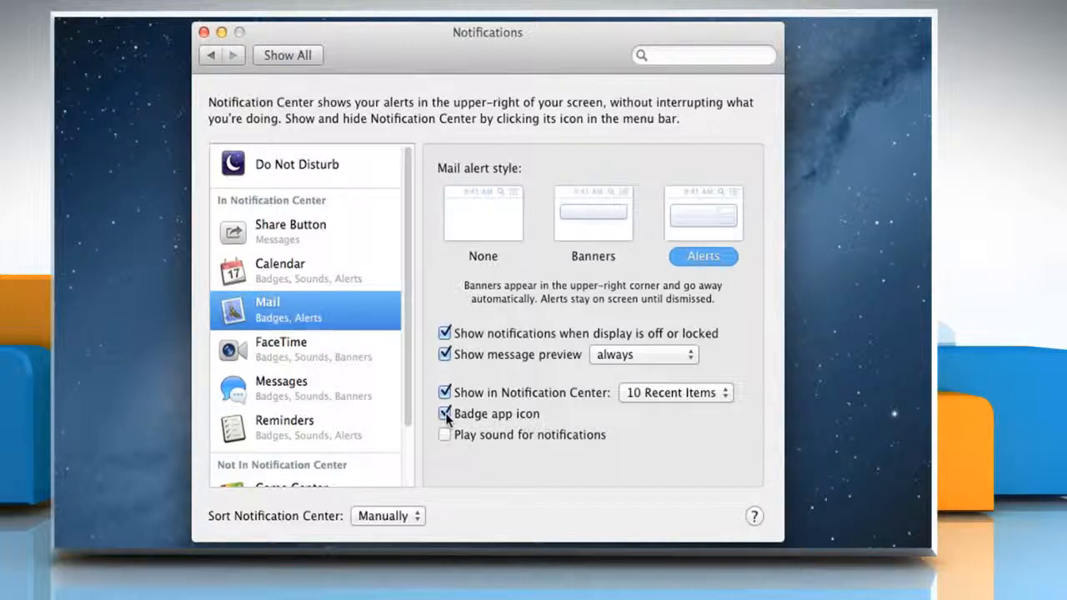